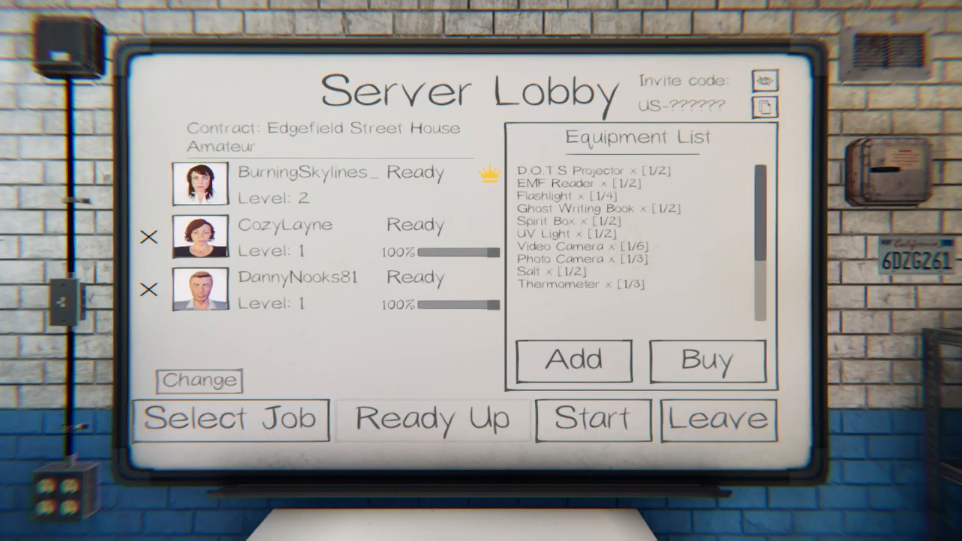
mouse_move(339, 371)
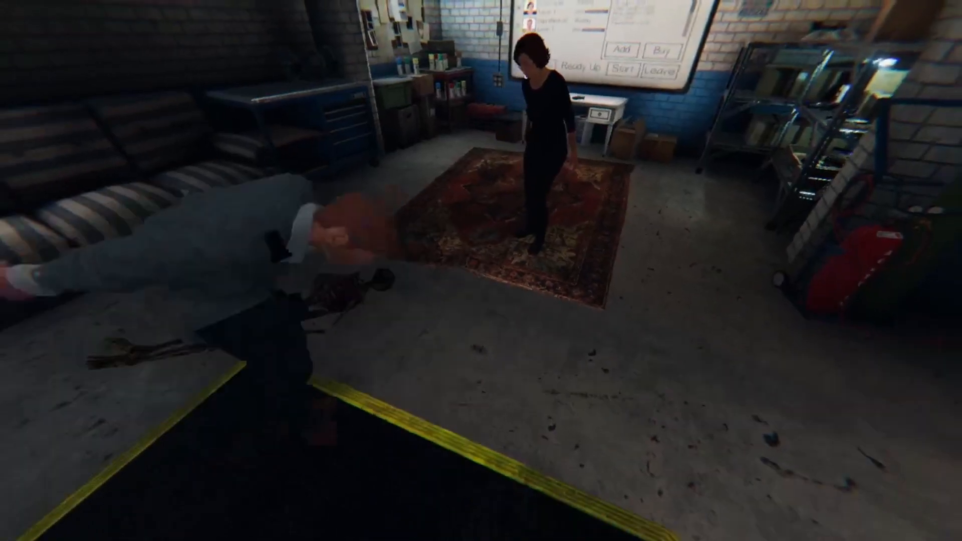
mouse_move(481, 270)
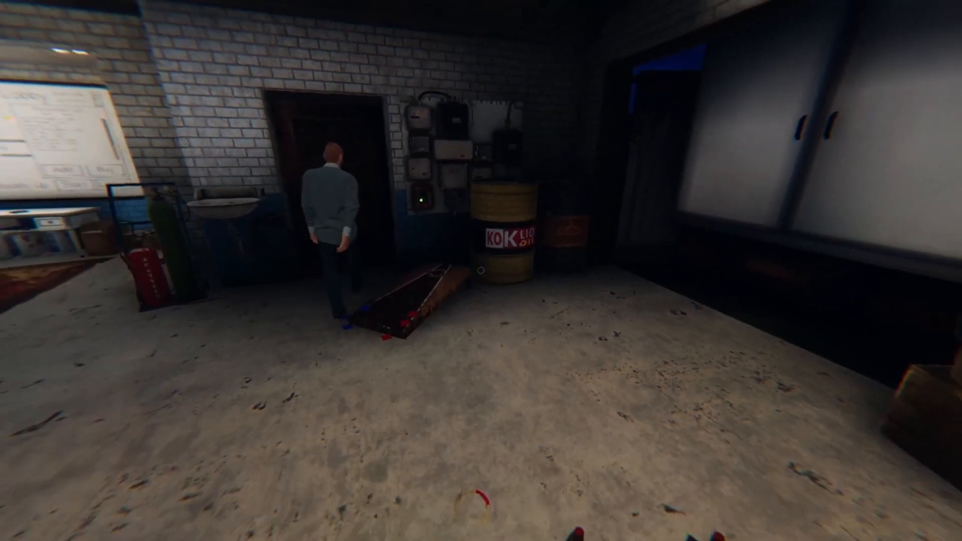
mouse_move(481, 270)
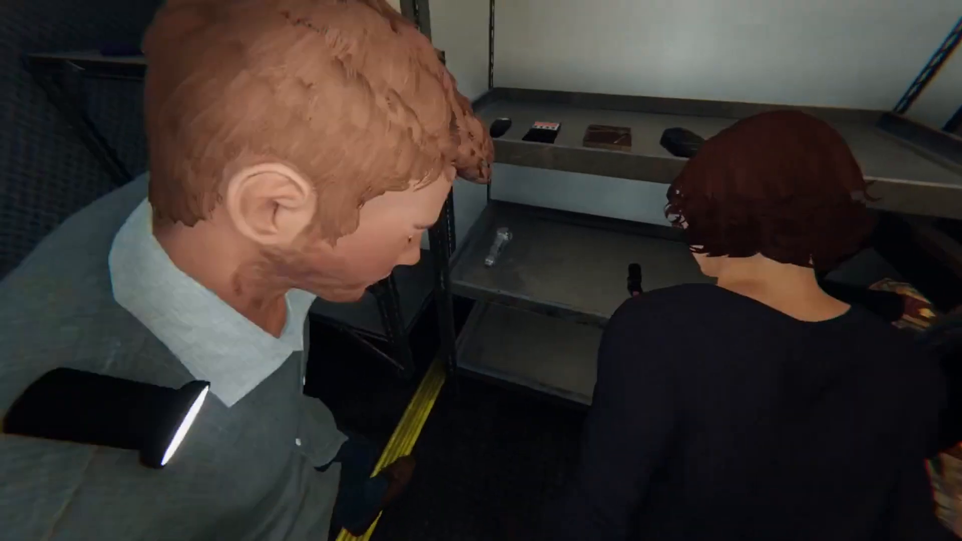
mouse_move(481, 270)
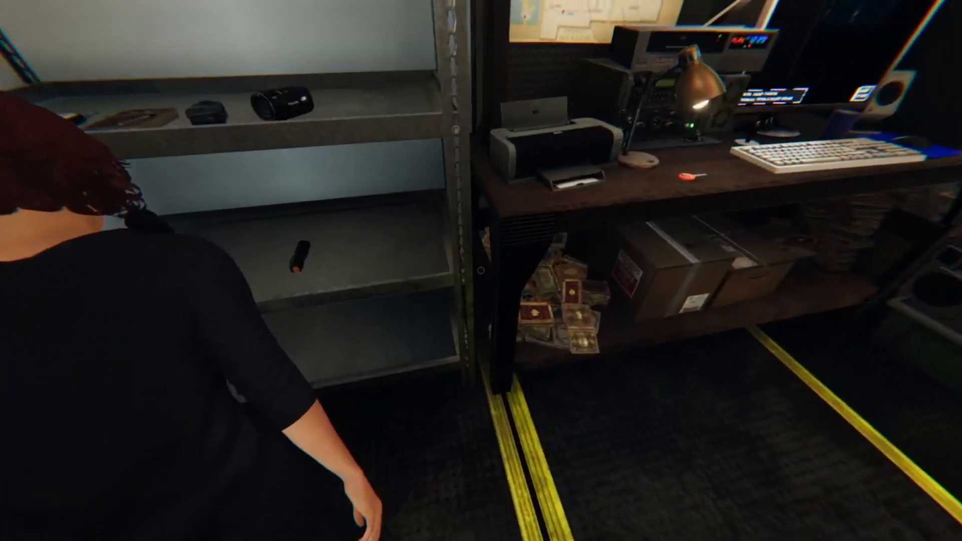
mouse_move(481, 271)
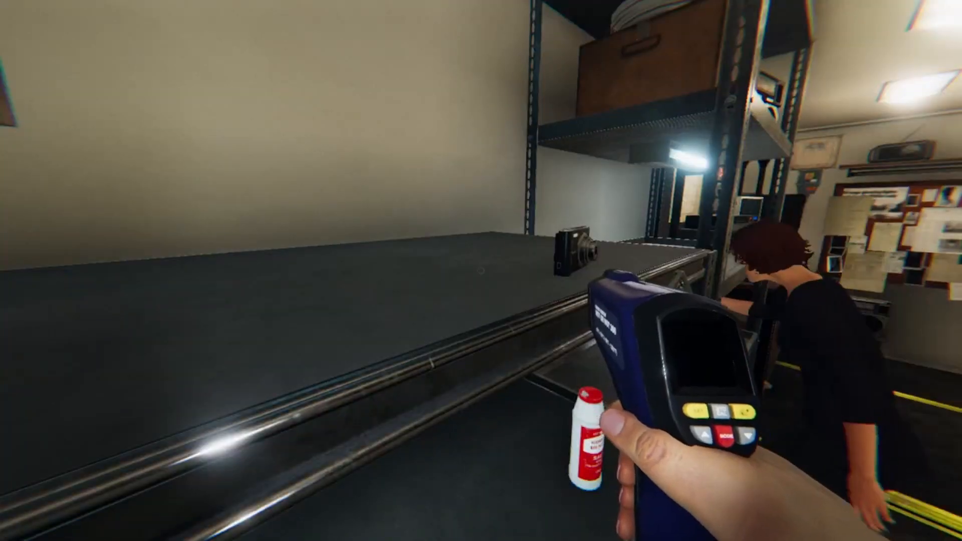
mouse_move(481, 271)
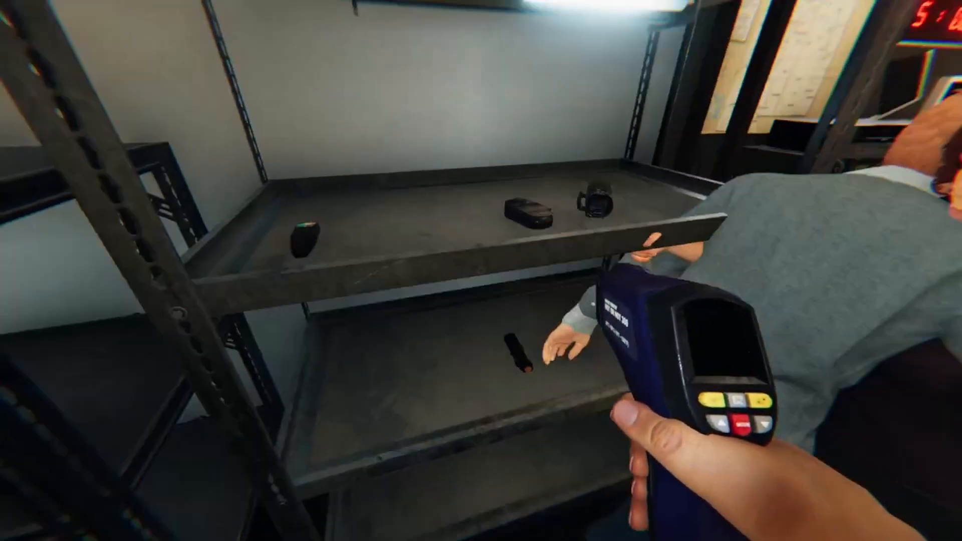
mouse_move(481, 271)
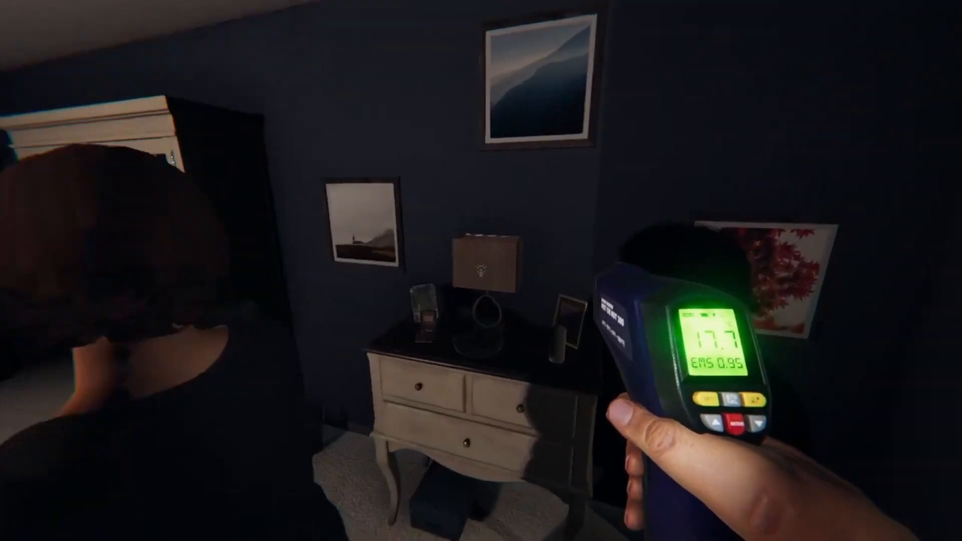
mouse_move(481, 271)
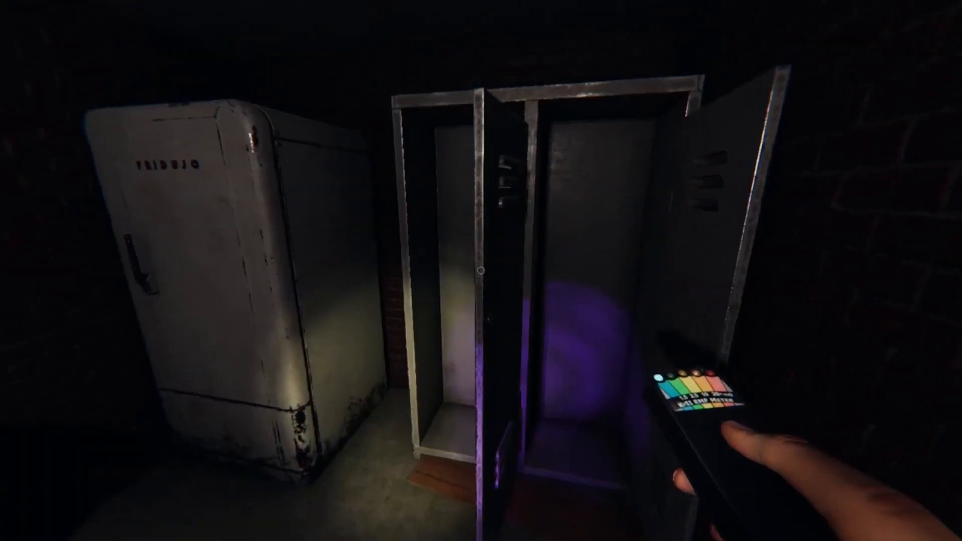
mouse_move(481, 270)
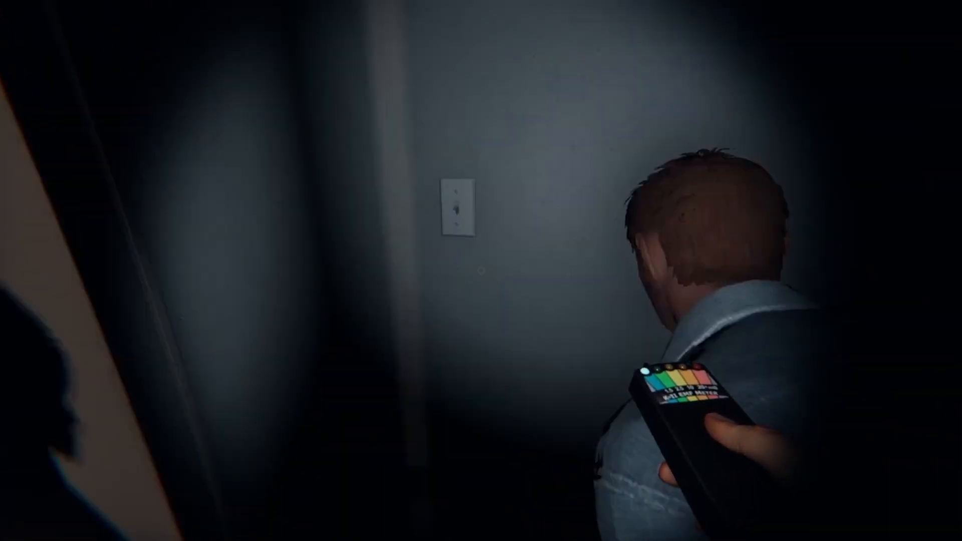
mouse_move(482, 270)
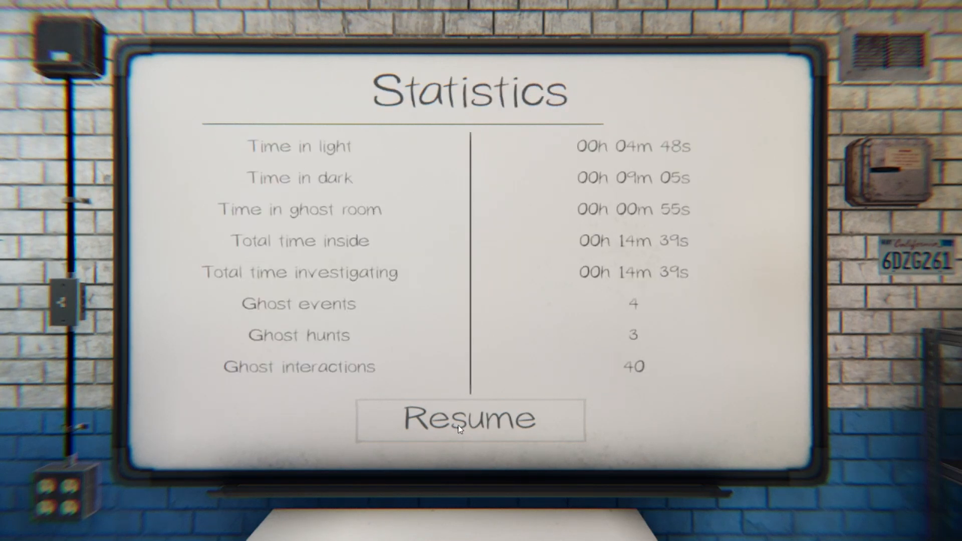
- Resume from the Statistics whiteboard to return to the server lobby
left_click(469, 420)
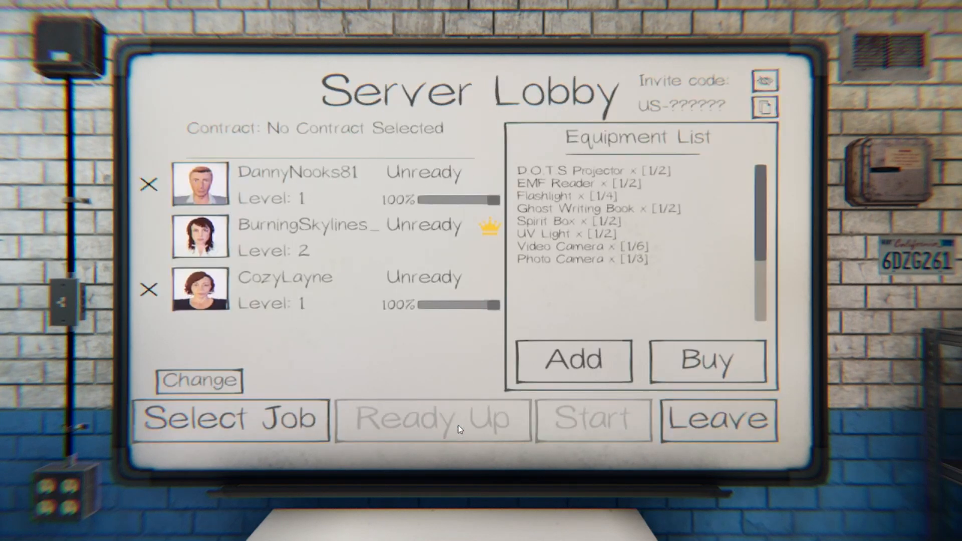
left_click(572, 360)
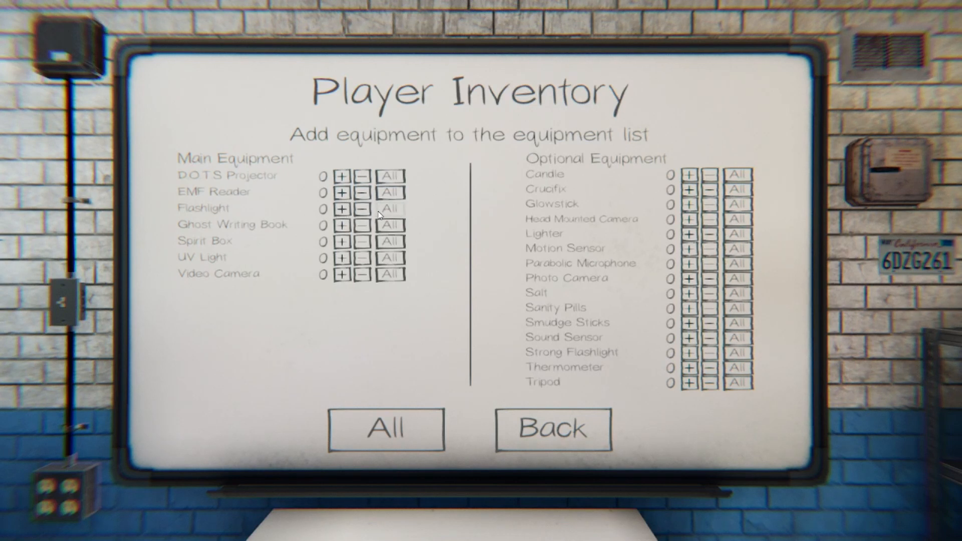
left_click(552, 429)
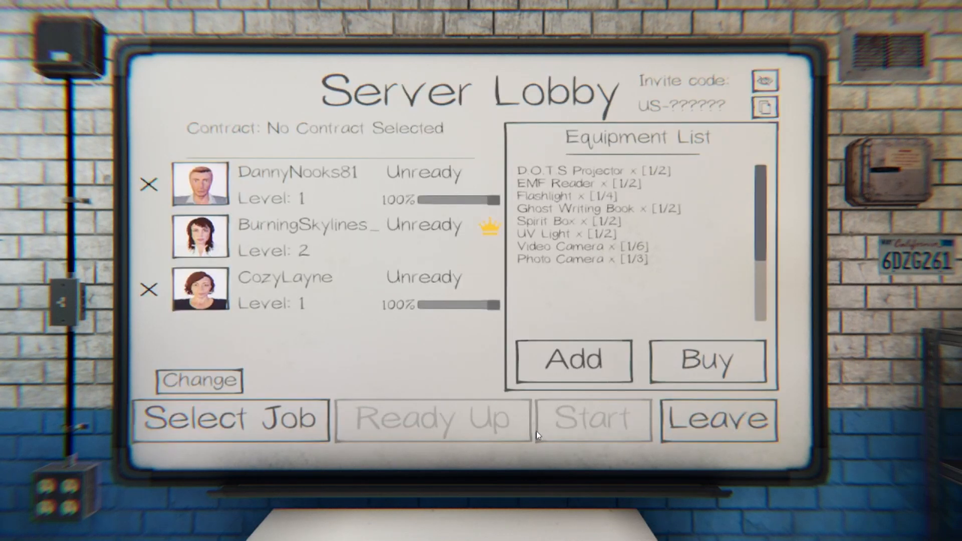
mouse_move(686, 363)
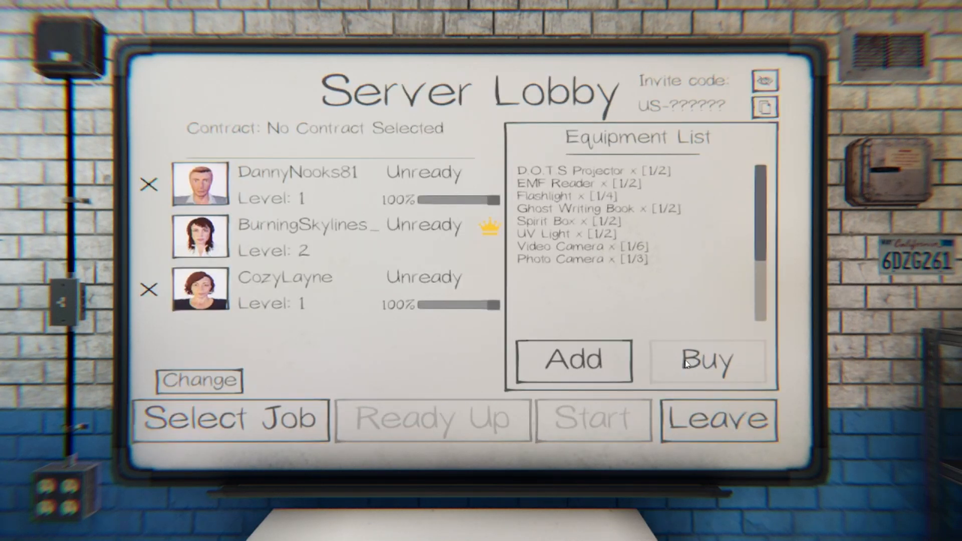
- Buy one Flashlight in the Equipment Store, dropping funds from $89 to $59
left_click(572, 361)
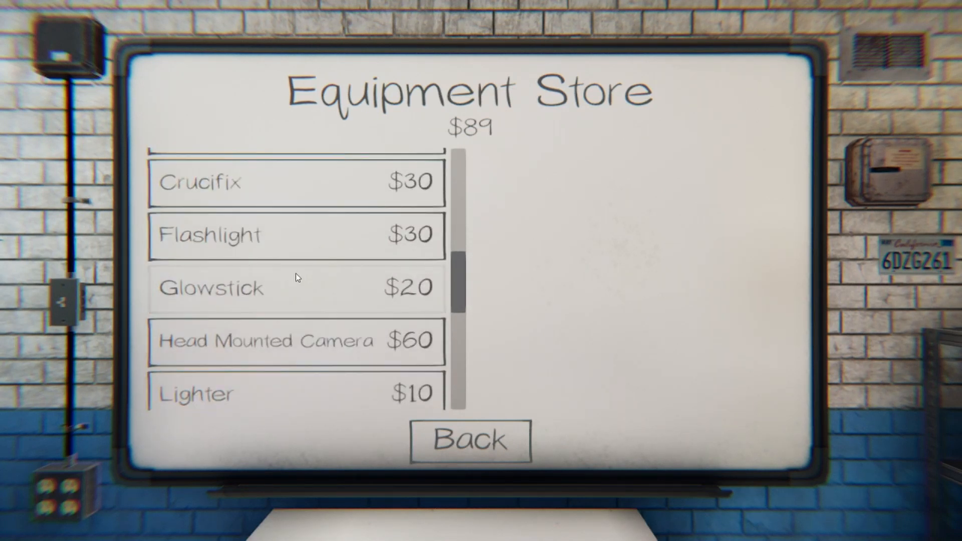
mouse_move(272, 245)
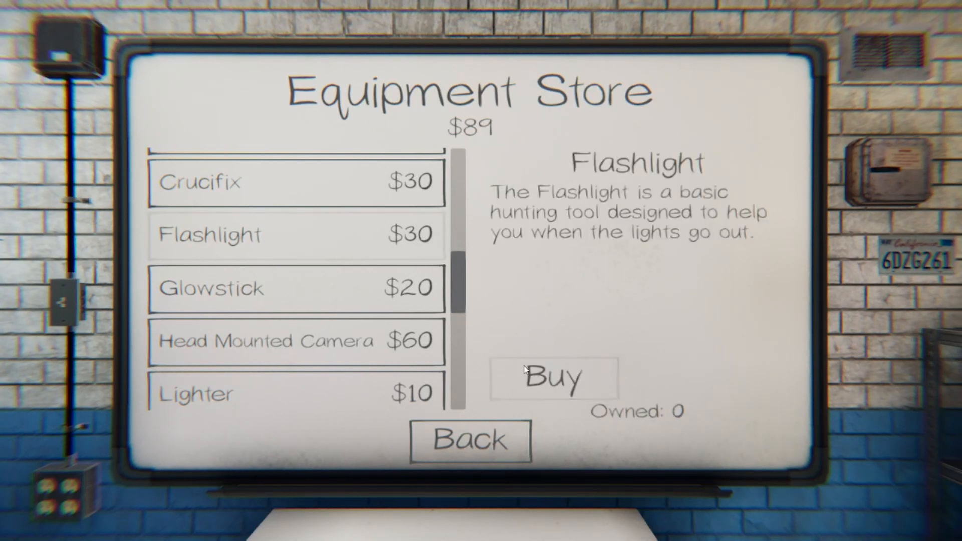
left_click(552, 377)
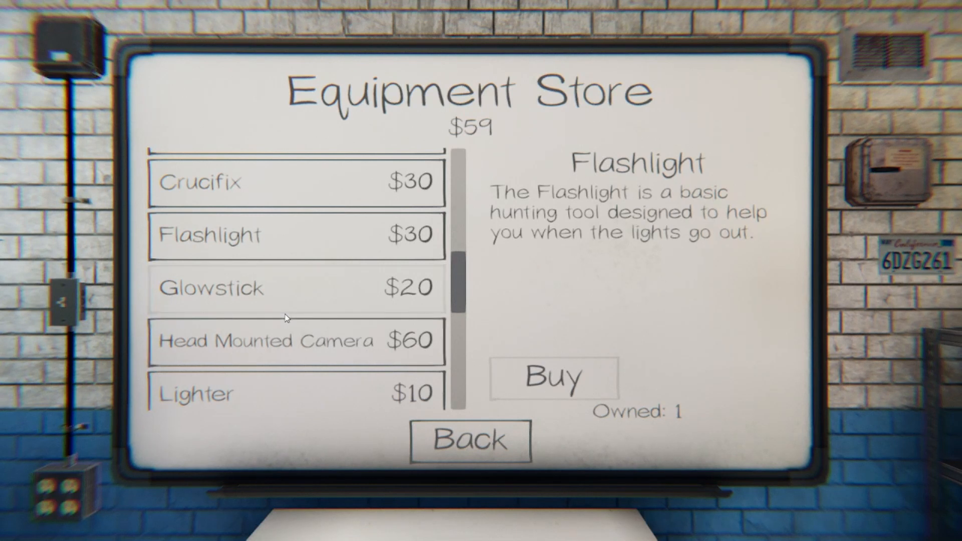
- Buy a second Flashlight, leaving two owned and $29 remaining
scroll("down", 3)
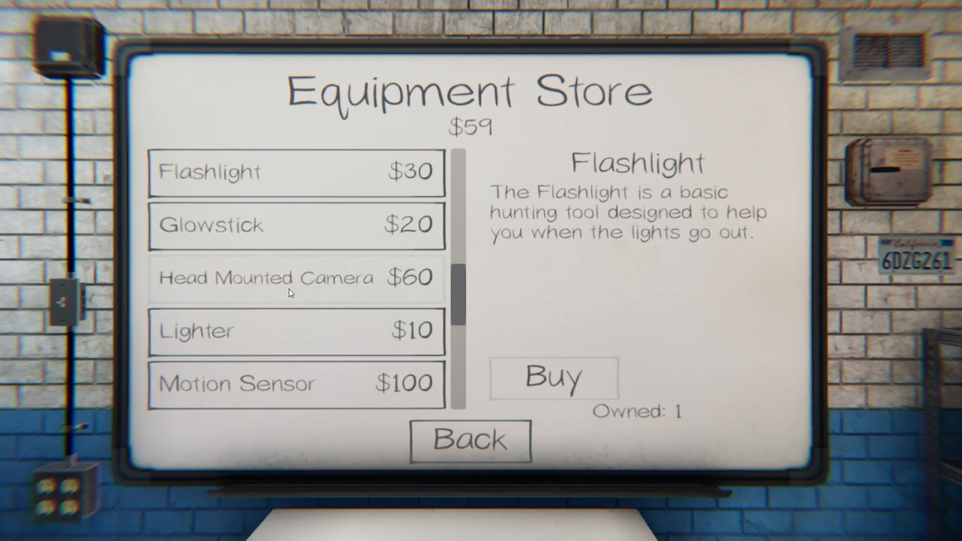
scroll("down", 3)
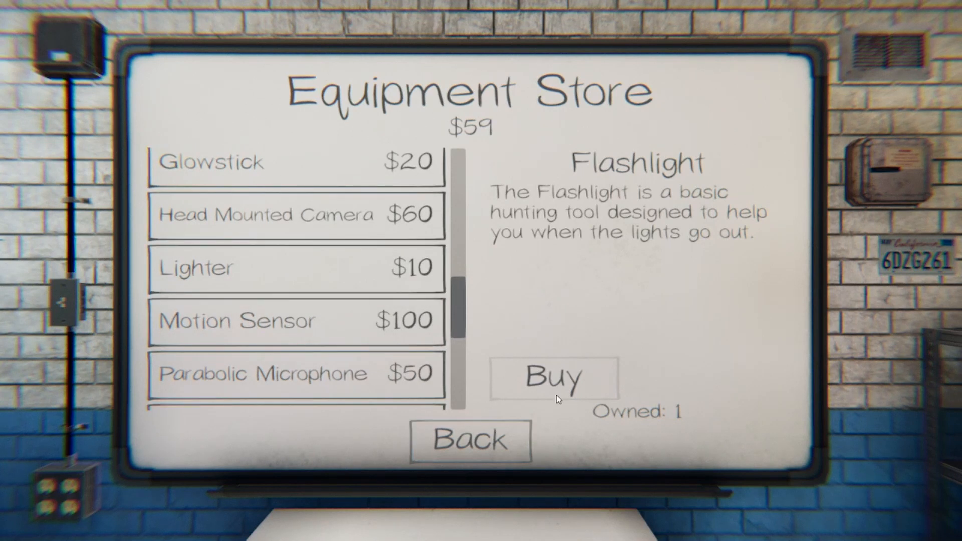
left_click(553, 377)
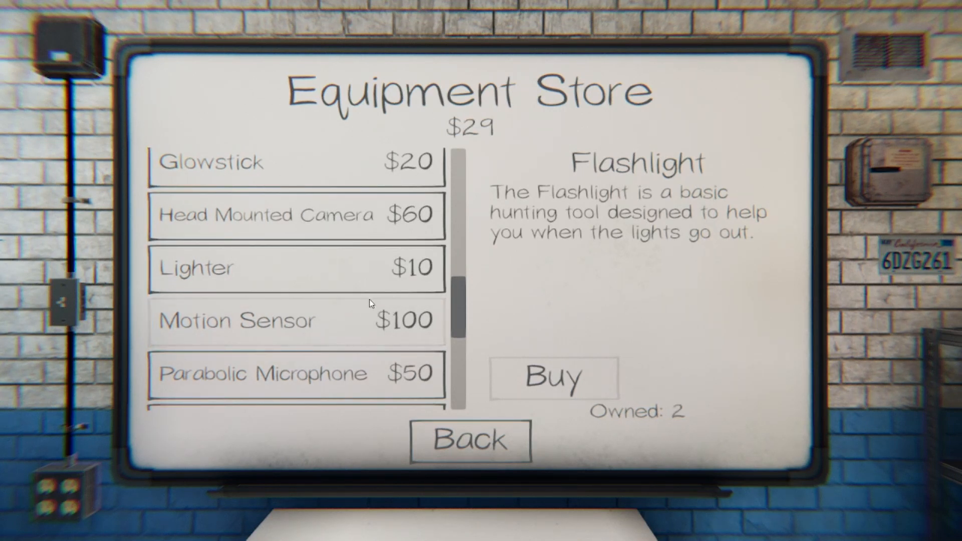
- Leave the store for the server lobby showing the Bleasdale Farmhouse Amateur contract
scroll("down", 3)
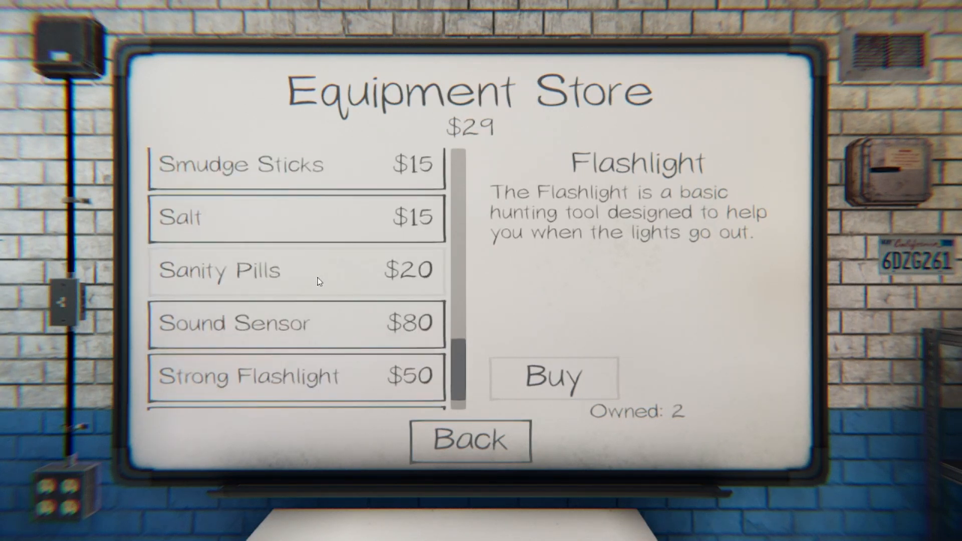
scroll("down", 3)
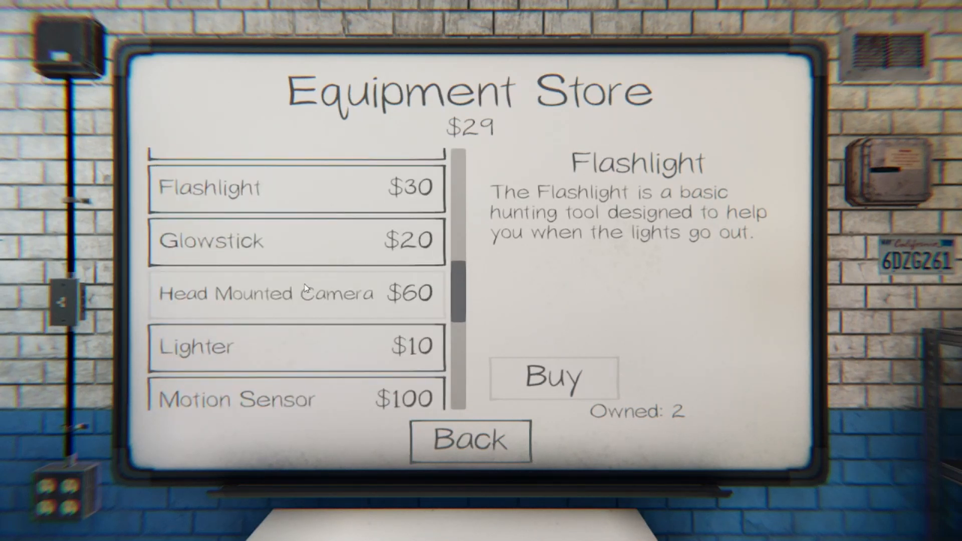
scroll("up", 3)
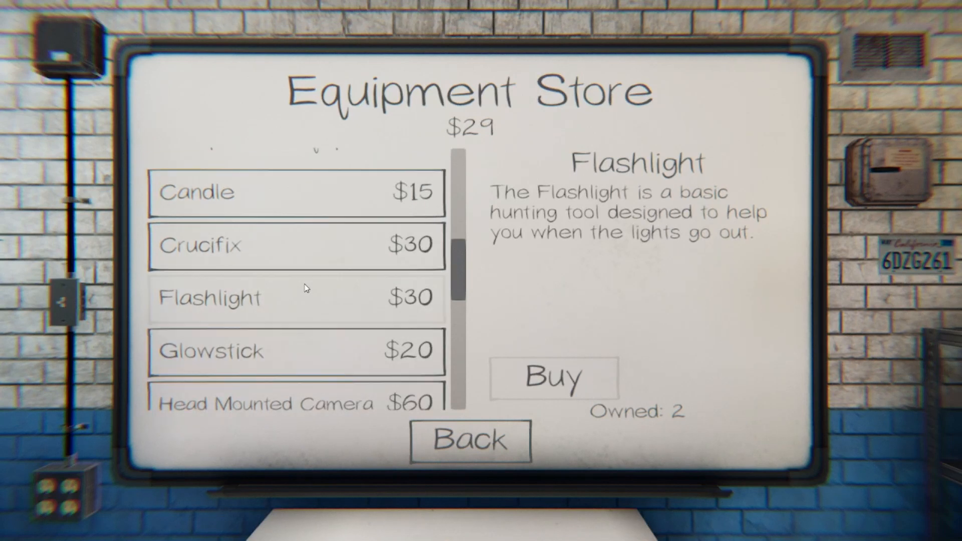
scroll("up", 3)
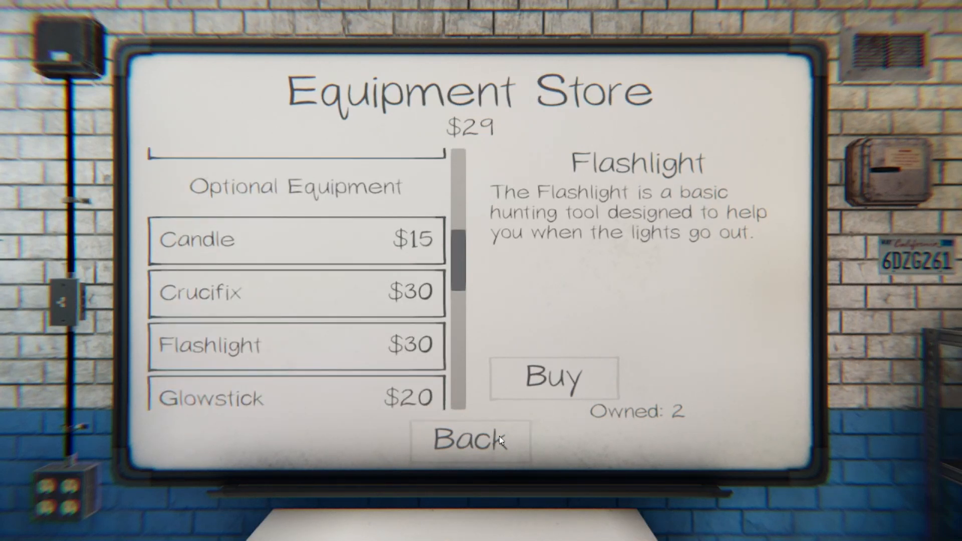
left_click(469, 440)
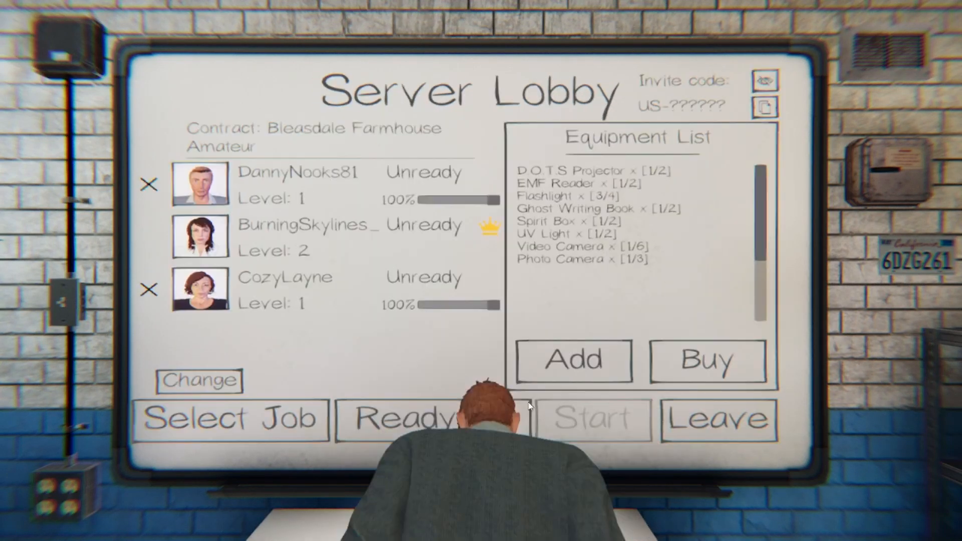